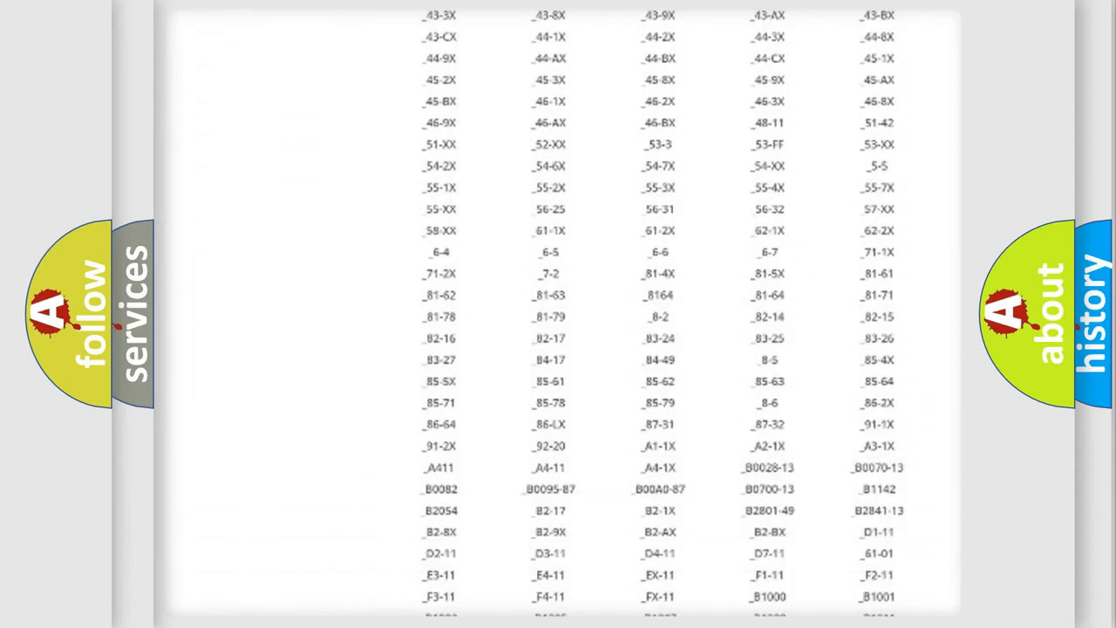
{"action": "scroll", "scroll_direction": "down", "scroll_amount": 3}
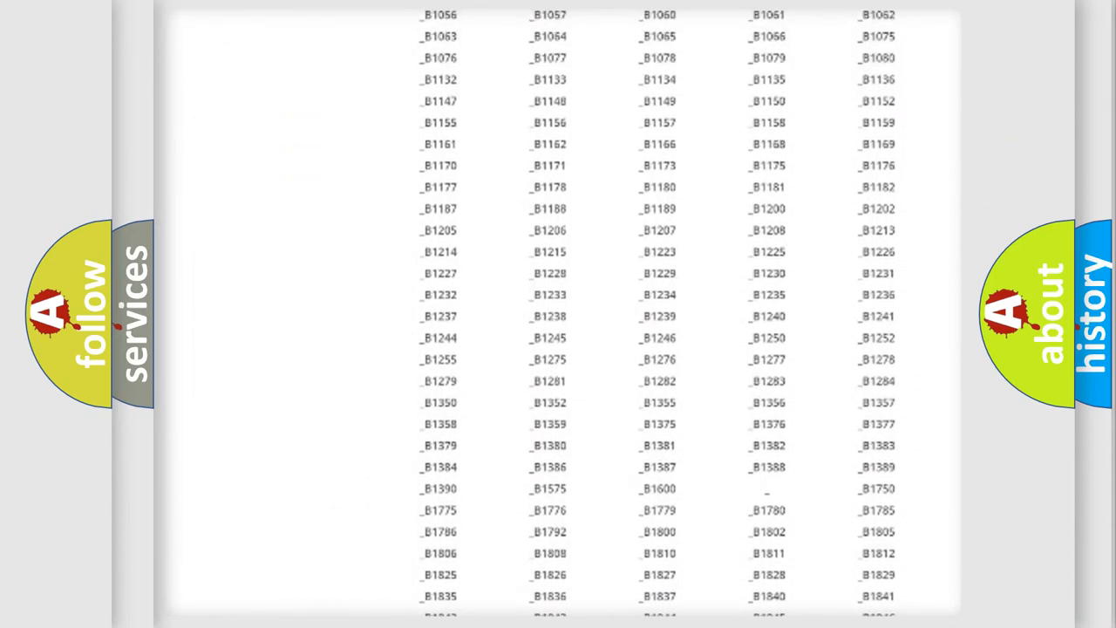